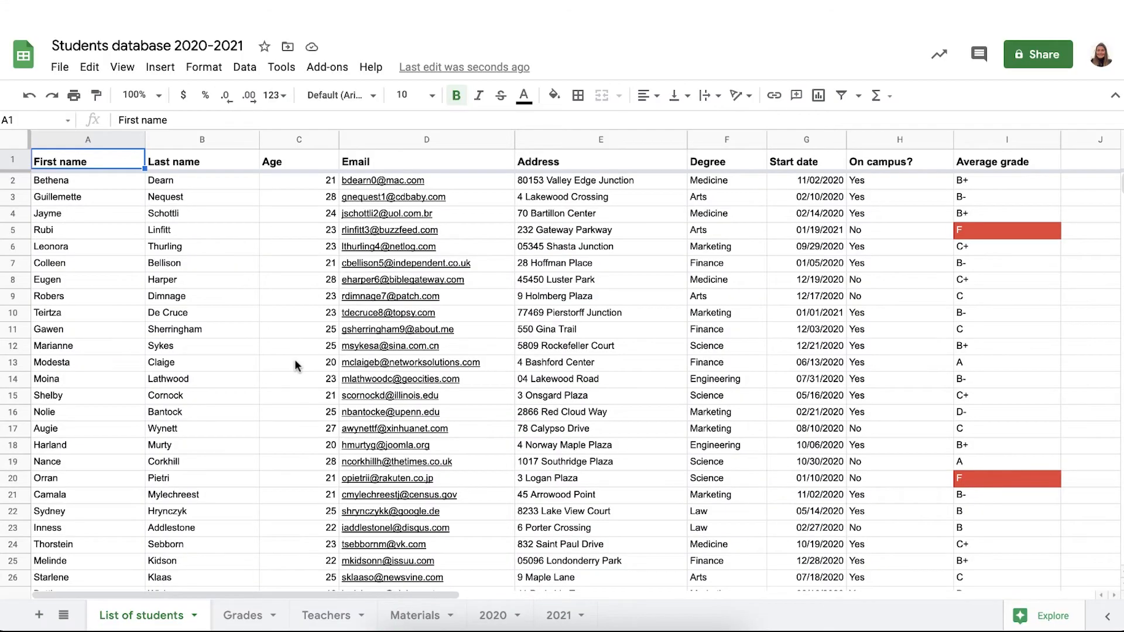
pyautogui.moveTo(305, 362)
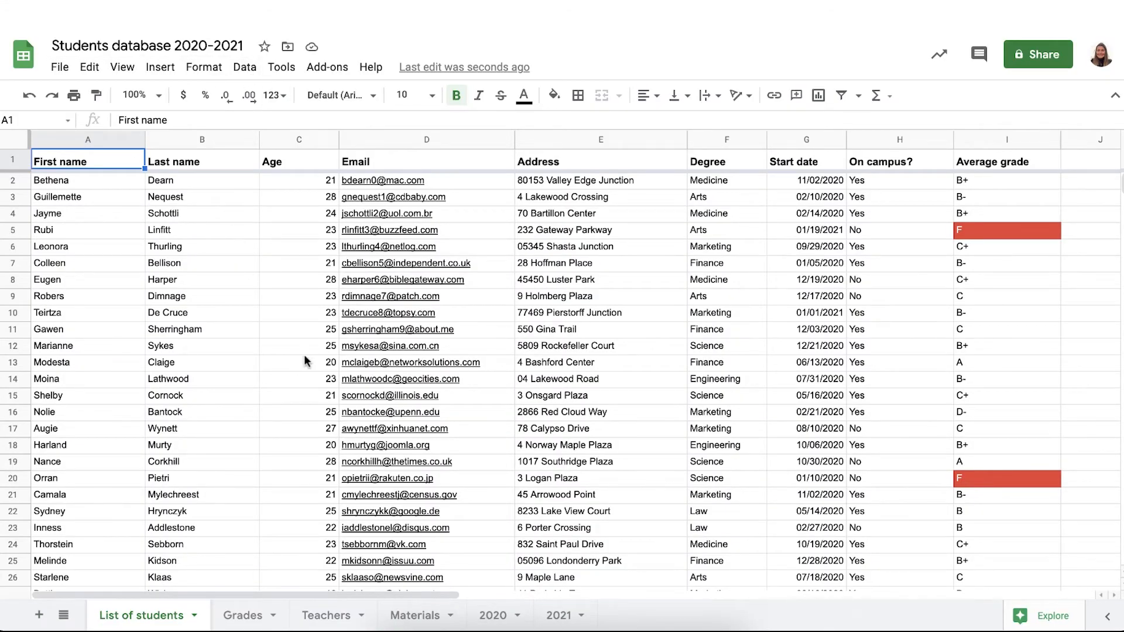
pyautogui.moveTo(382, 204)
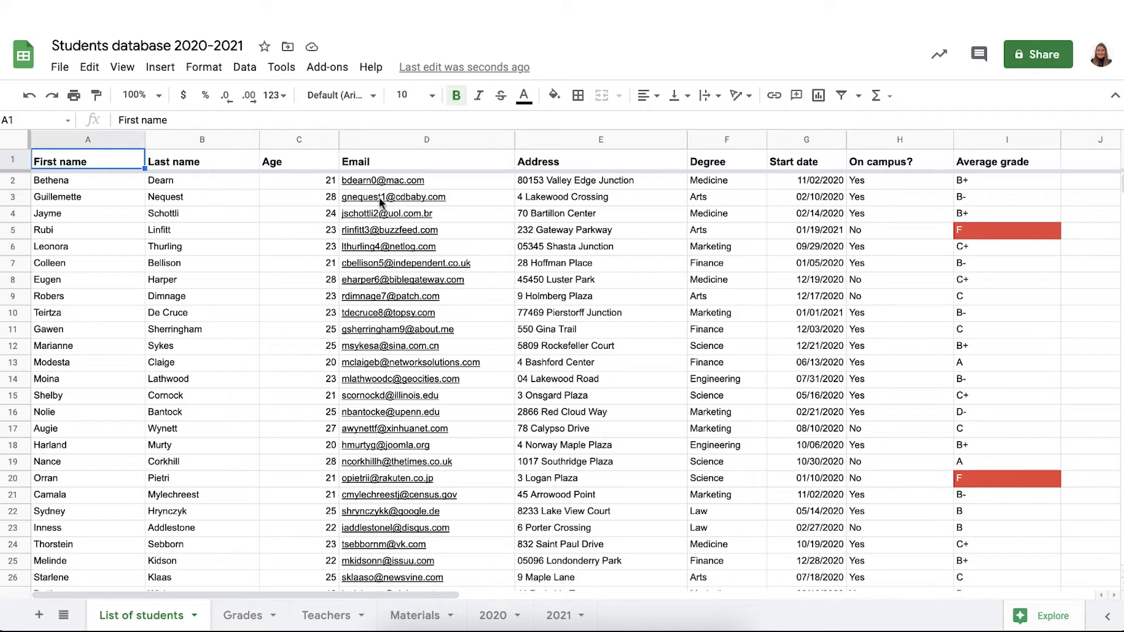
pyautogui.moveTo(790, 321)
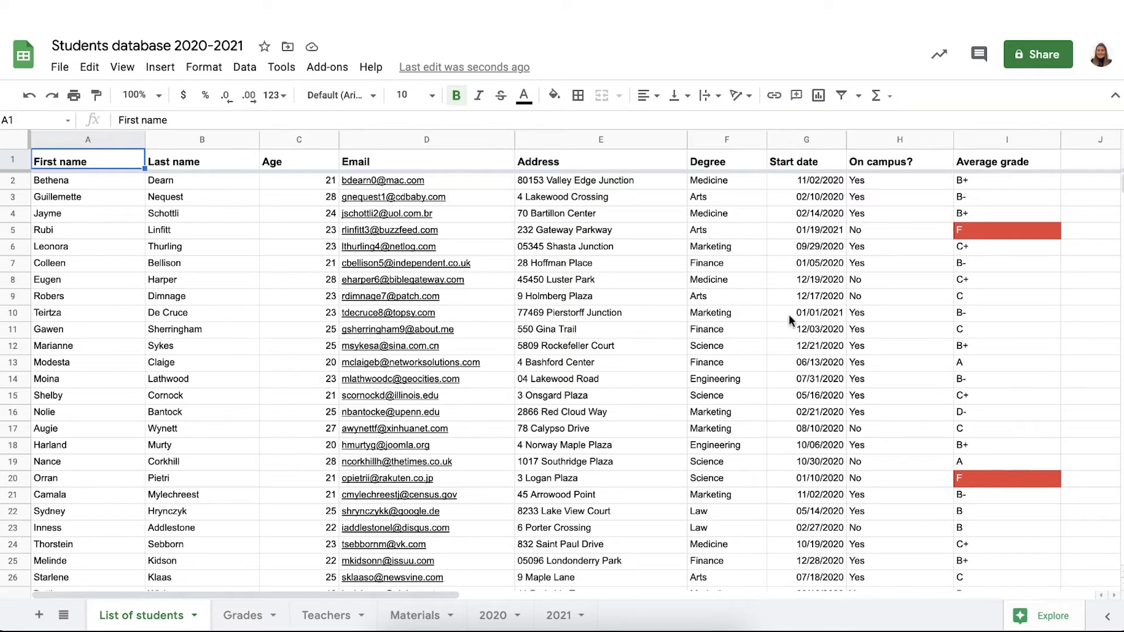
pyautogui.moveTo(875, 245)
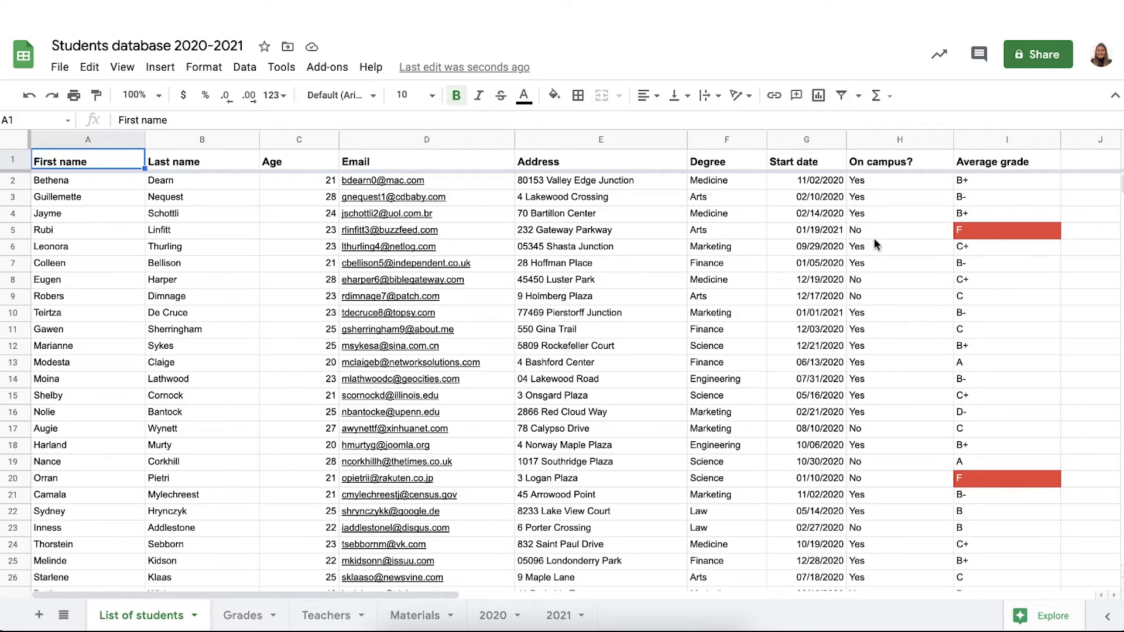
pyautogui.moveTo(1028, 156)
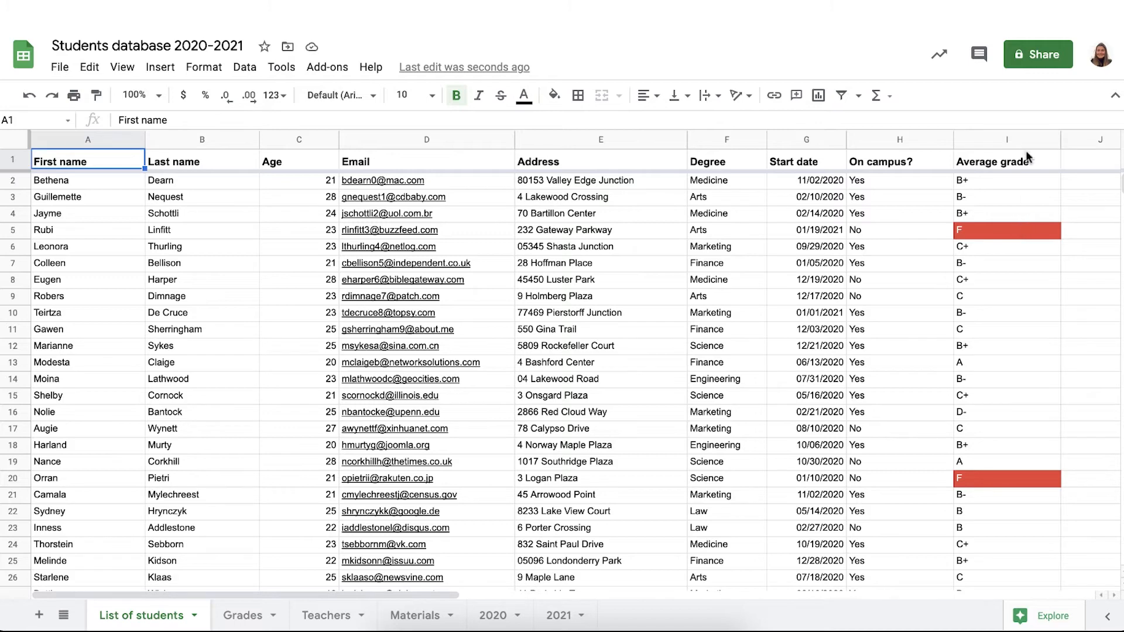
# - Inspect the Average grade column and a red-highlighted F-grade row in the student list
pyautogui.click(1006, 140)
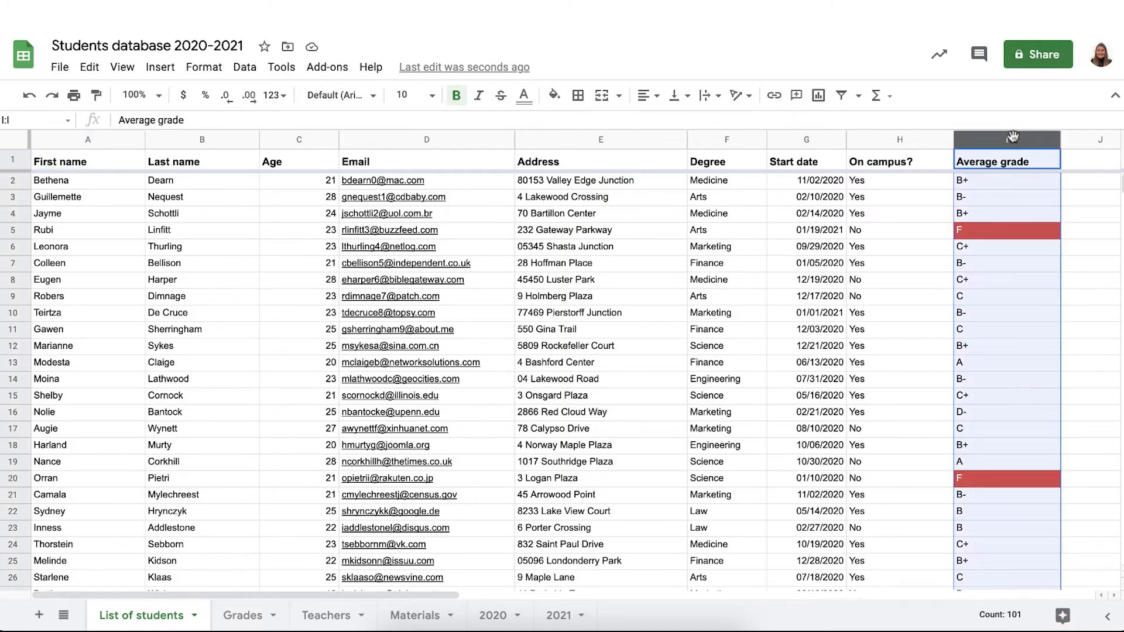
pyautogui.rightClick(1006, 140)
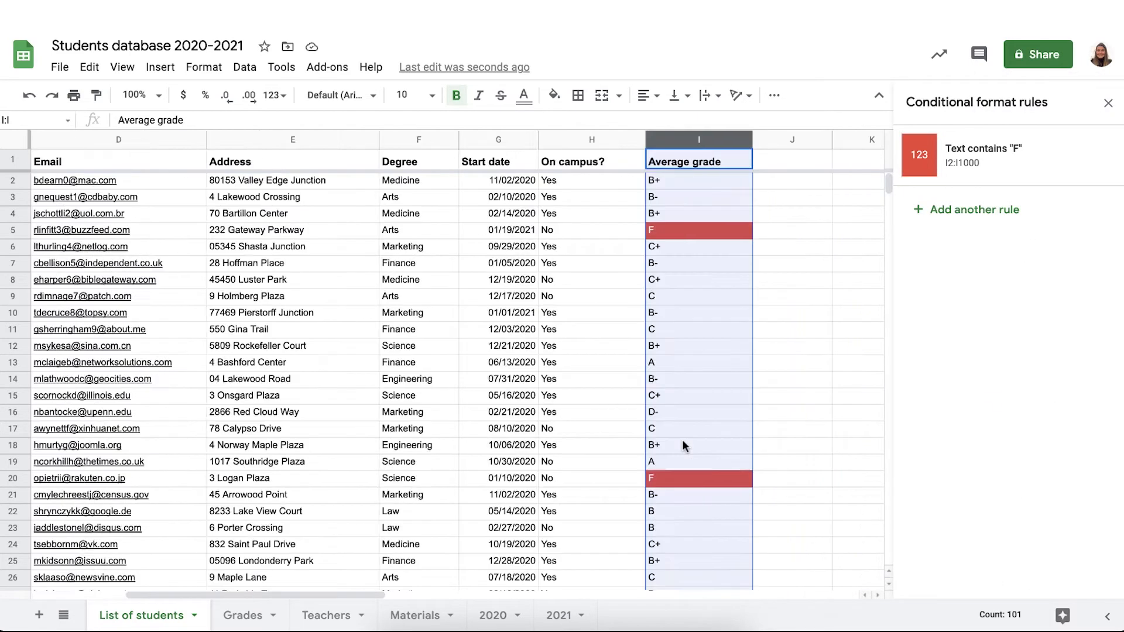
pyautogui.hscroll(3)
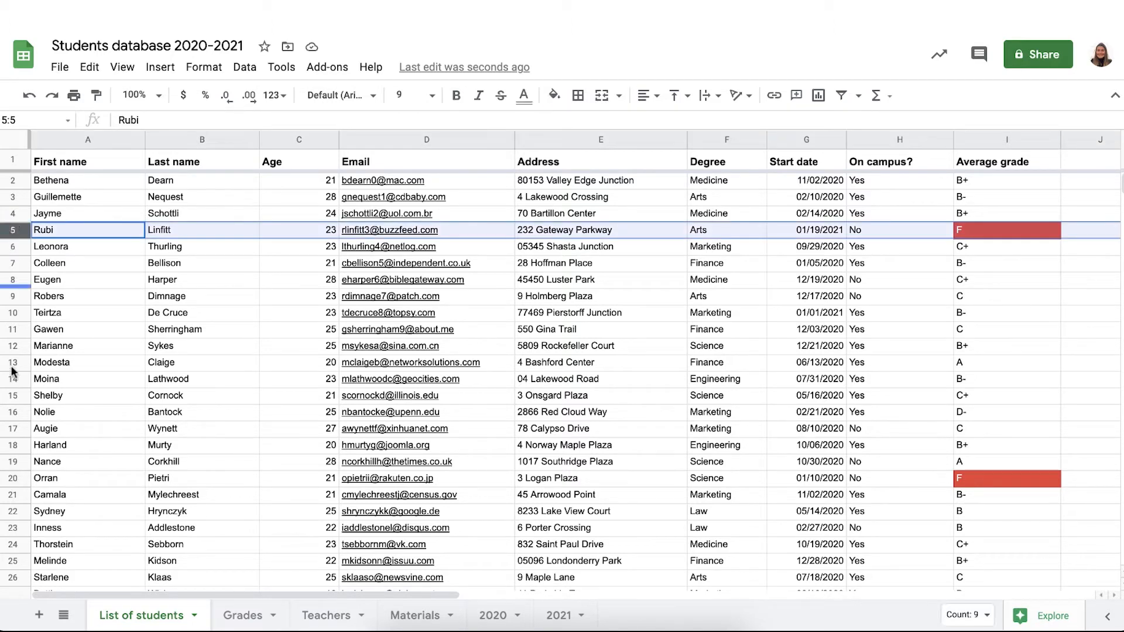
pyautogui.click(44, 477)
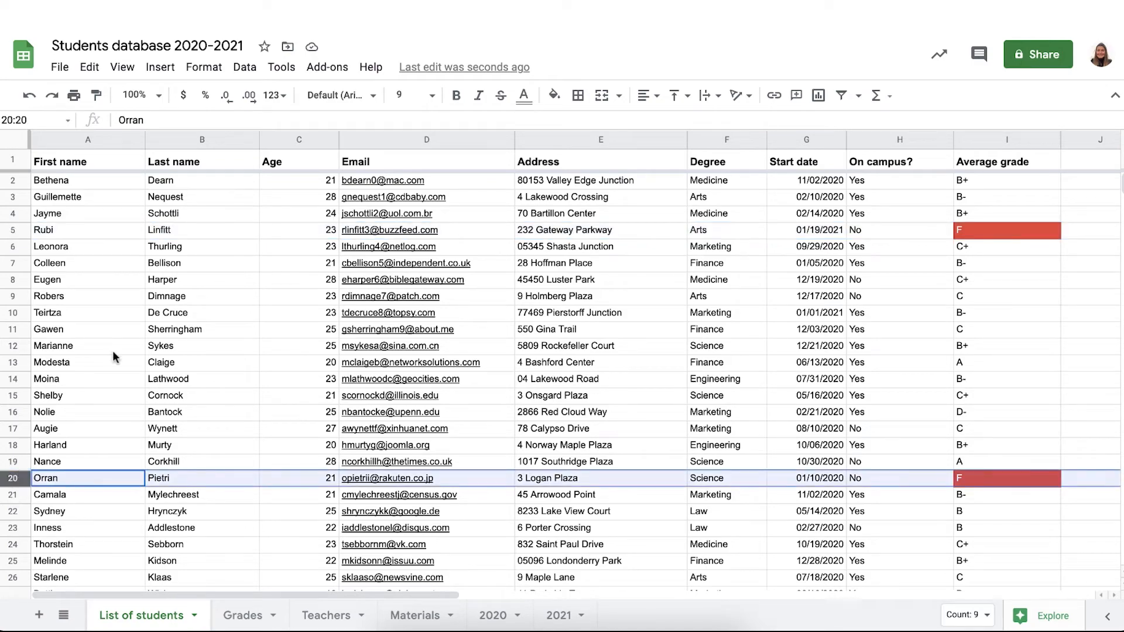
pyautogui.scroll(-3)
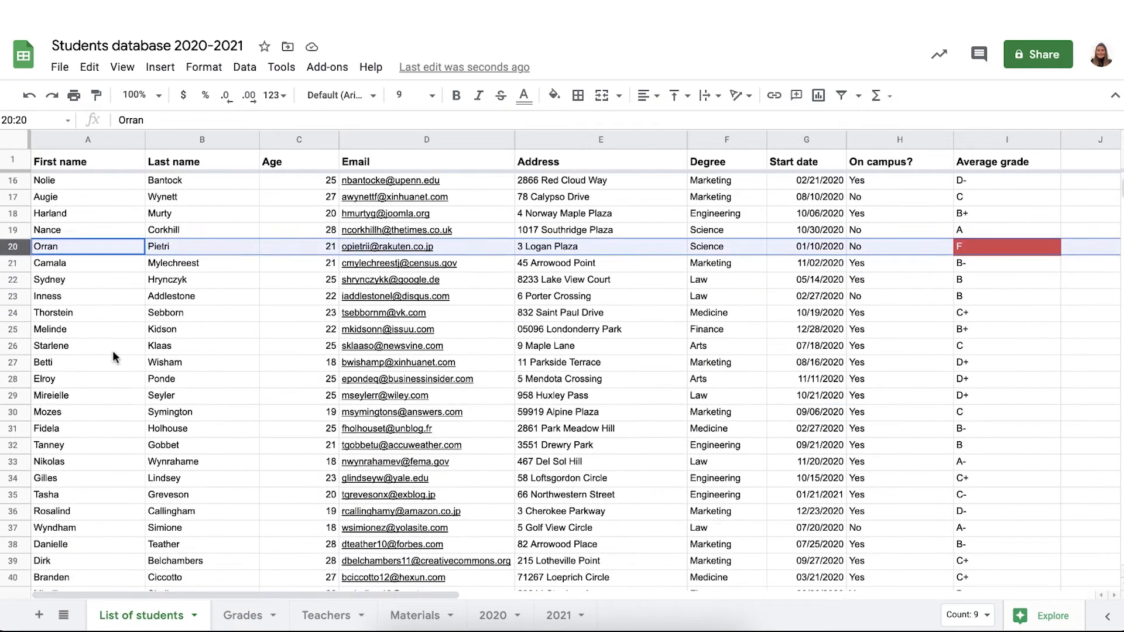
pyautogui.scroll(-3)
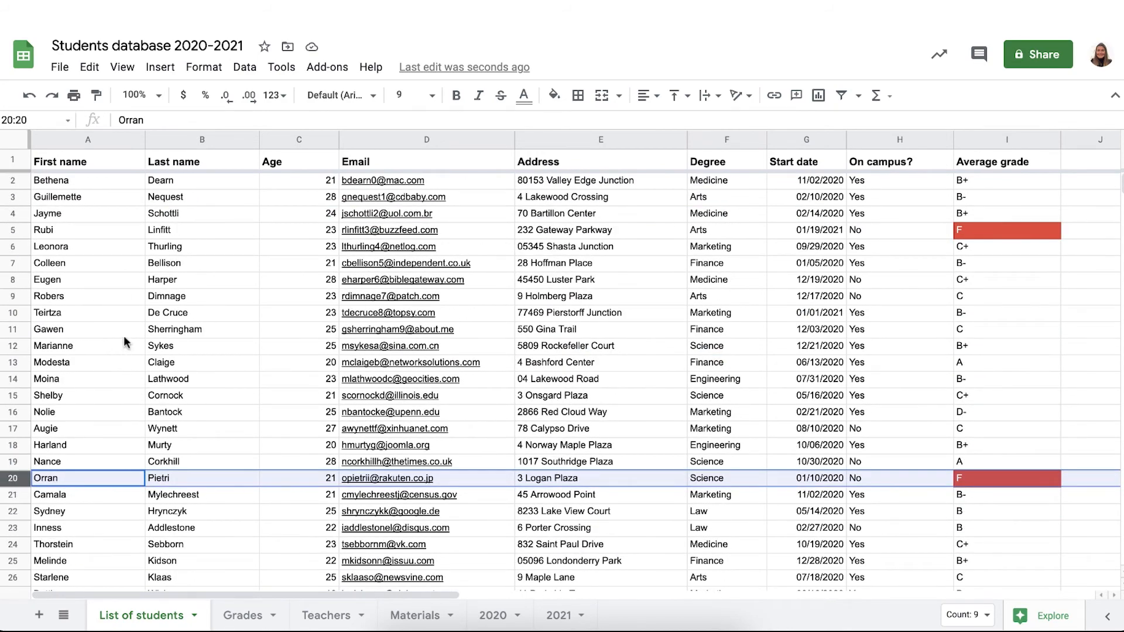
pyautogui.moveTo(115, 355)
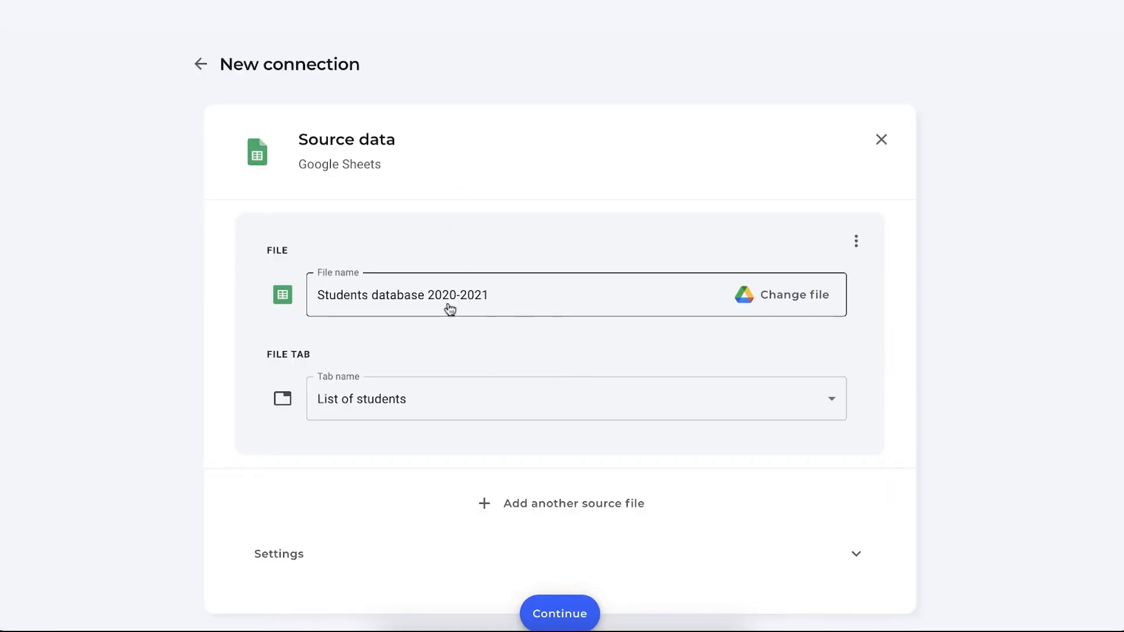
# - Choose the List of students tab as the connection's source data
pyautogui.click(574, 397)
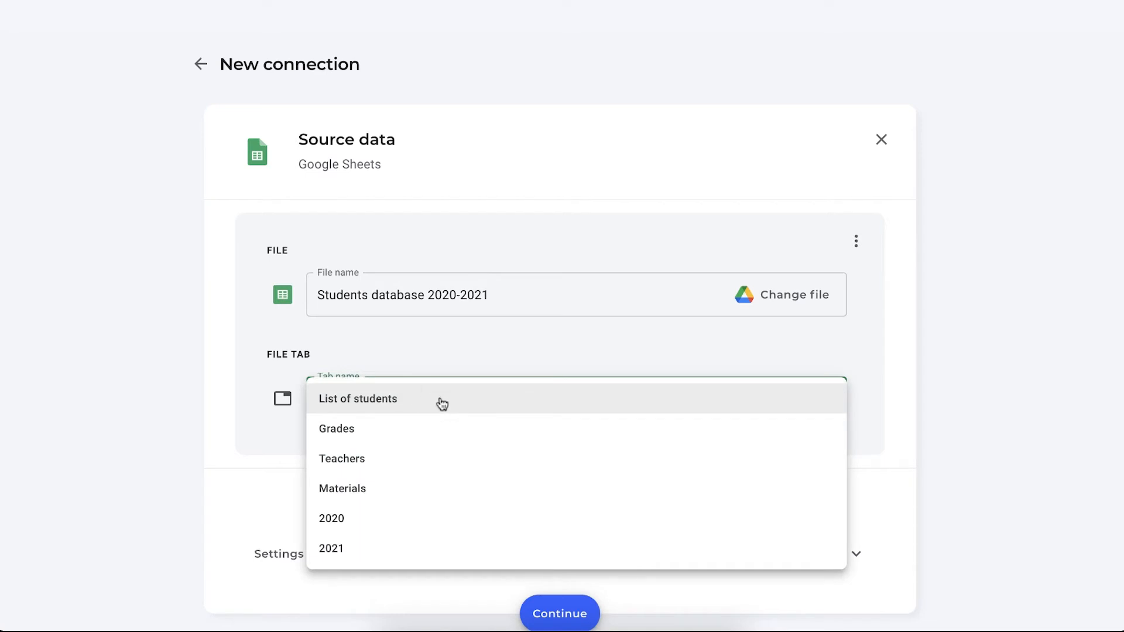
pyautogui.click(358, 398)
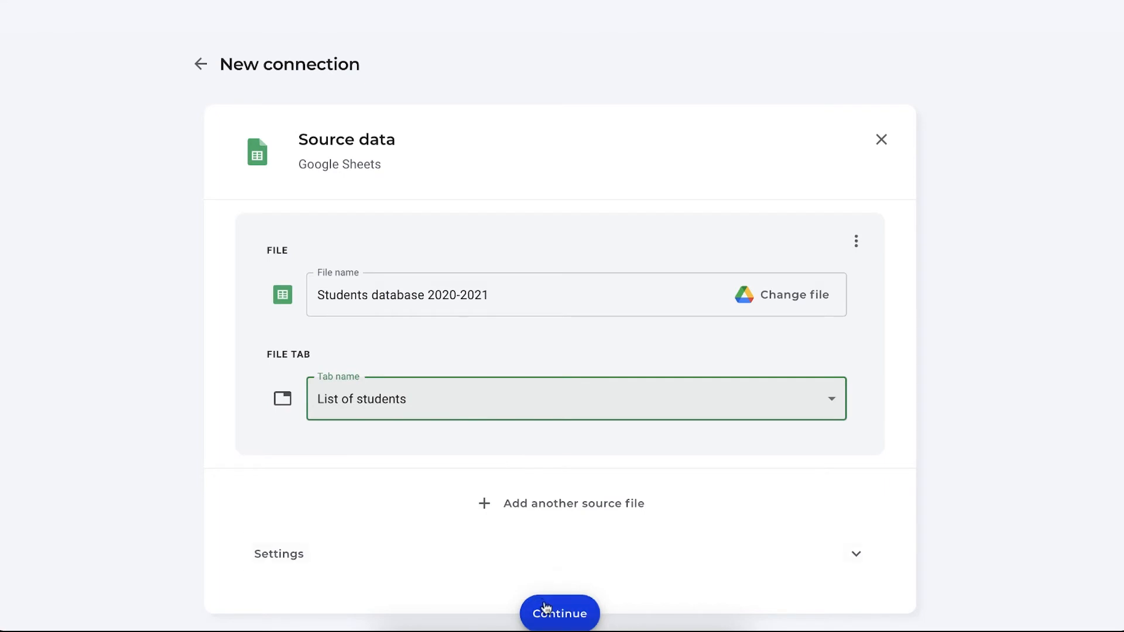
# - Add a Filter data action that filters rows by cell color
pyautogui.click(559, 612)
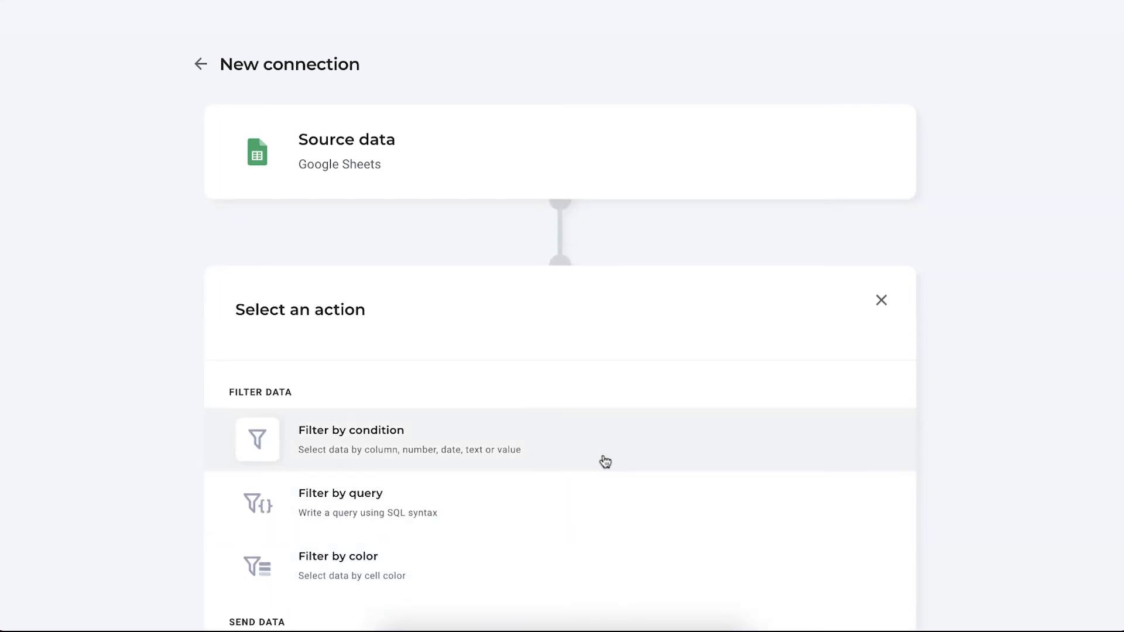
pyautogui.scroll(-3)
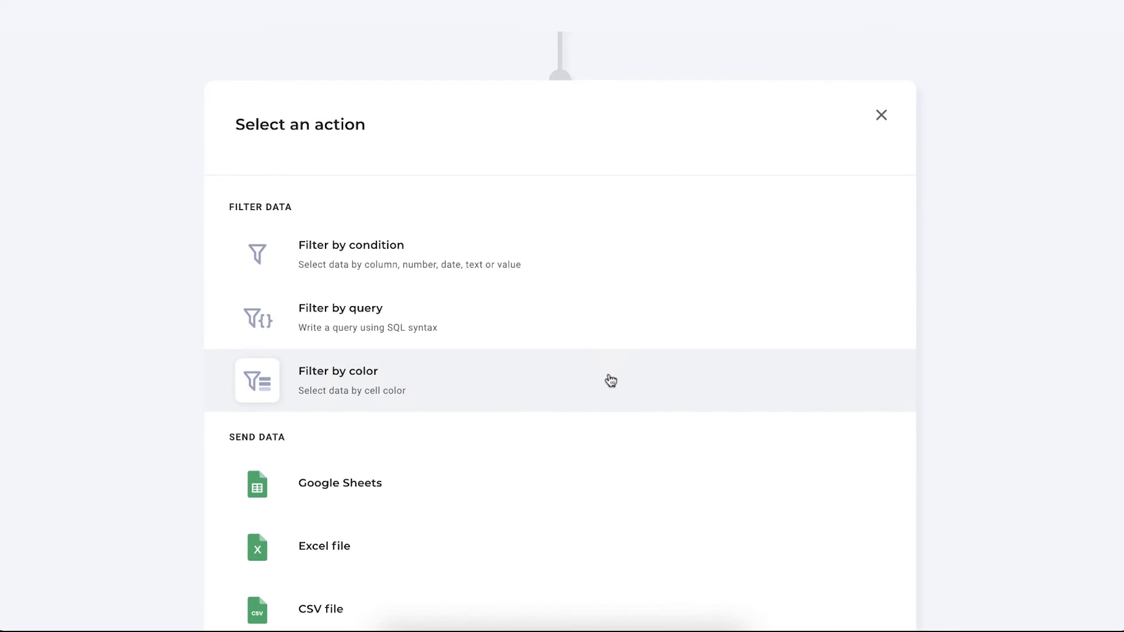
pyautogui.click(337, 379)
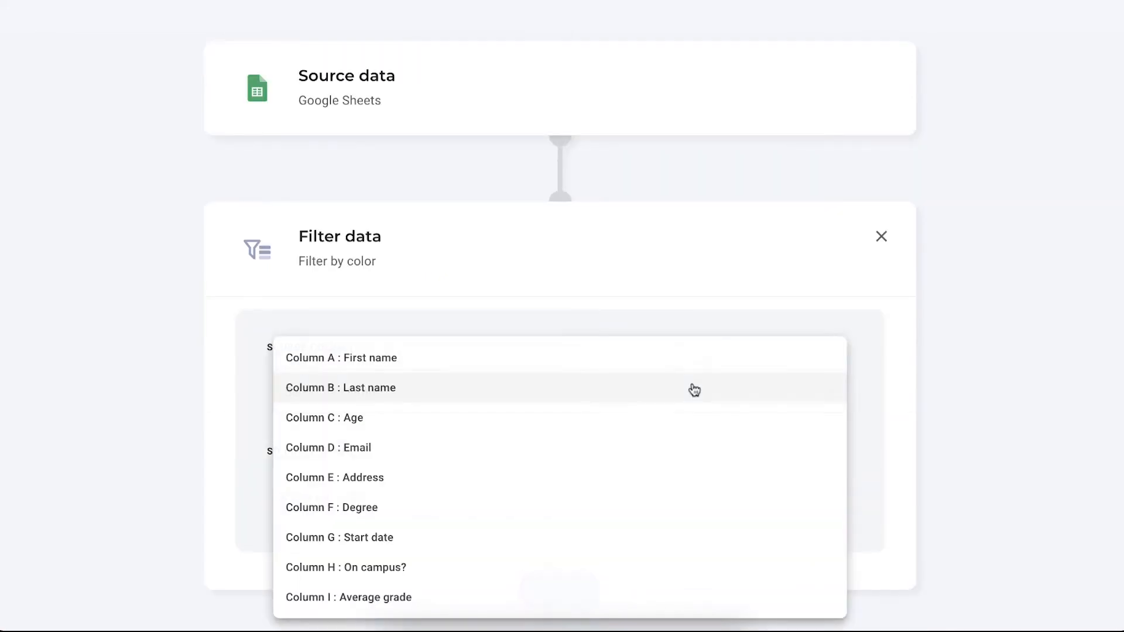
pyautogui.moveTo(674, 478)
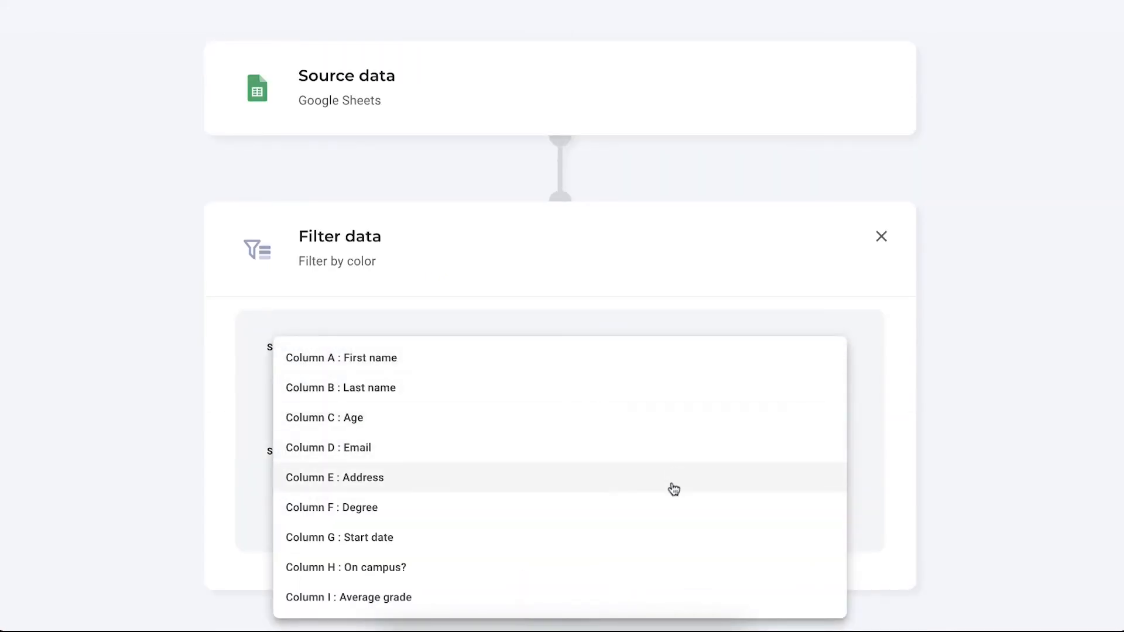
pyautogui.moveTo(652, 450)
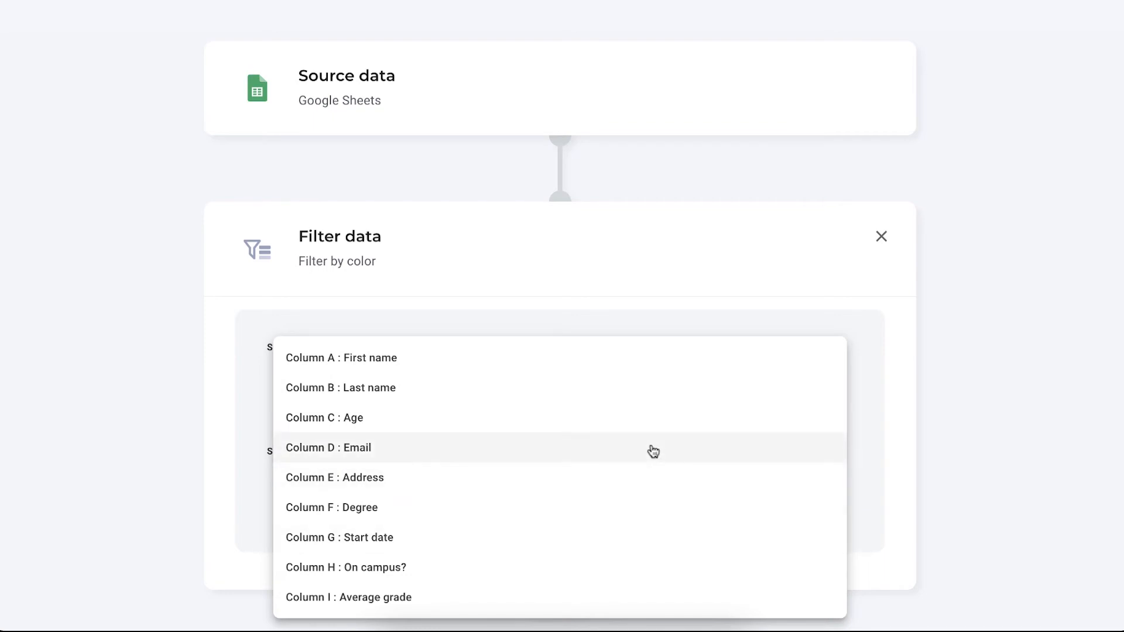
# - Target Column I : Average grade with the red (#ea4335) colour as the filter
pyautogui.click(348, 597)
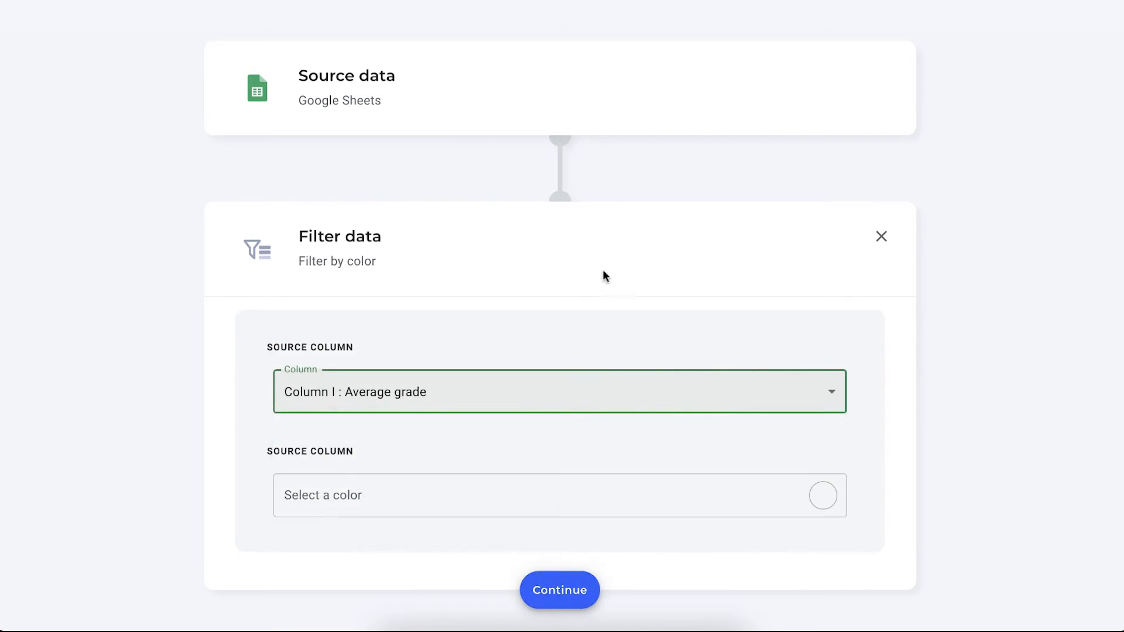
pyautogui.click(560, 493)
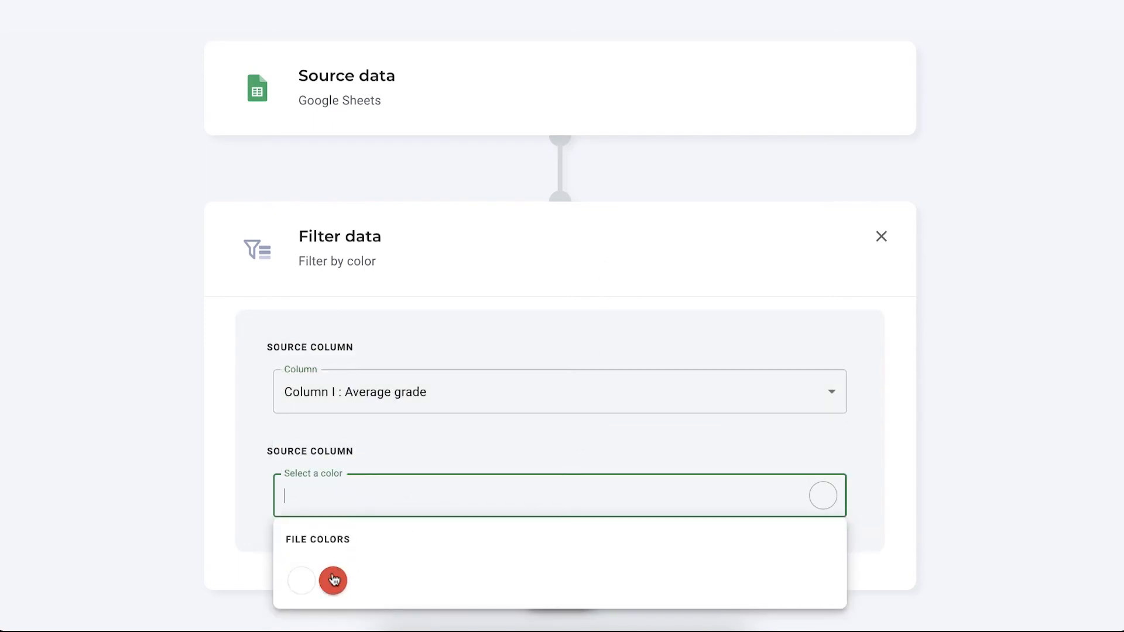
pyautogui.click(332, 581)
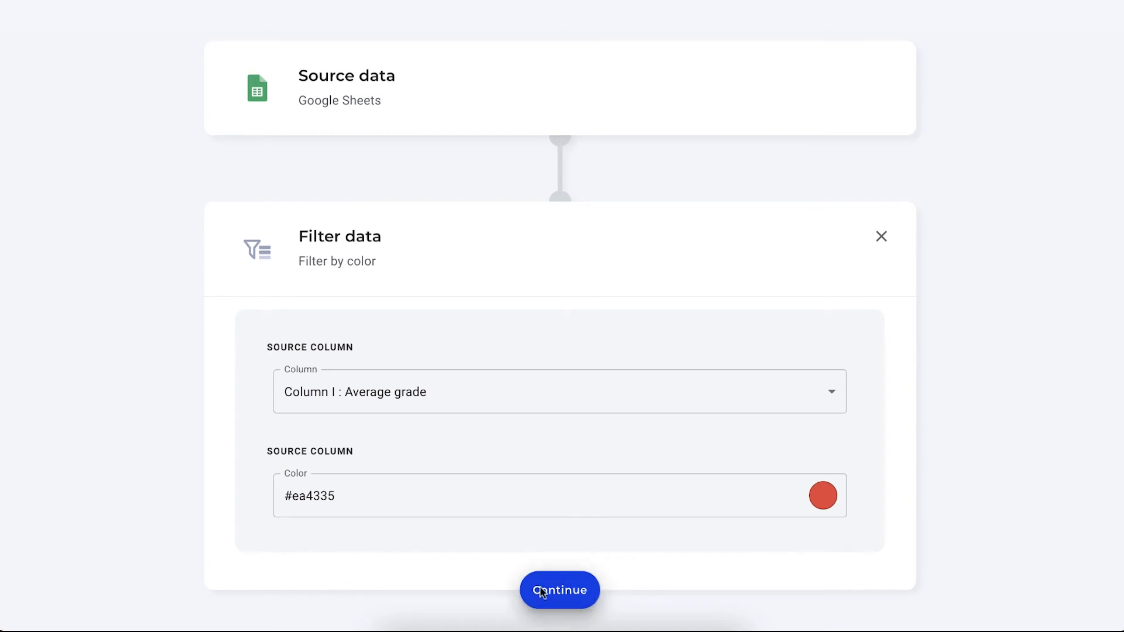
# - Confirm the colour filter and choose Google Sheets as the destination
pyautogui.click(559, 590)
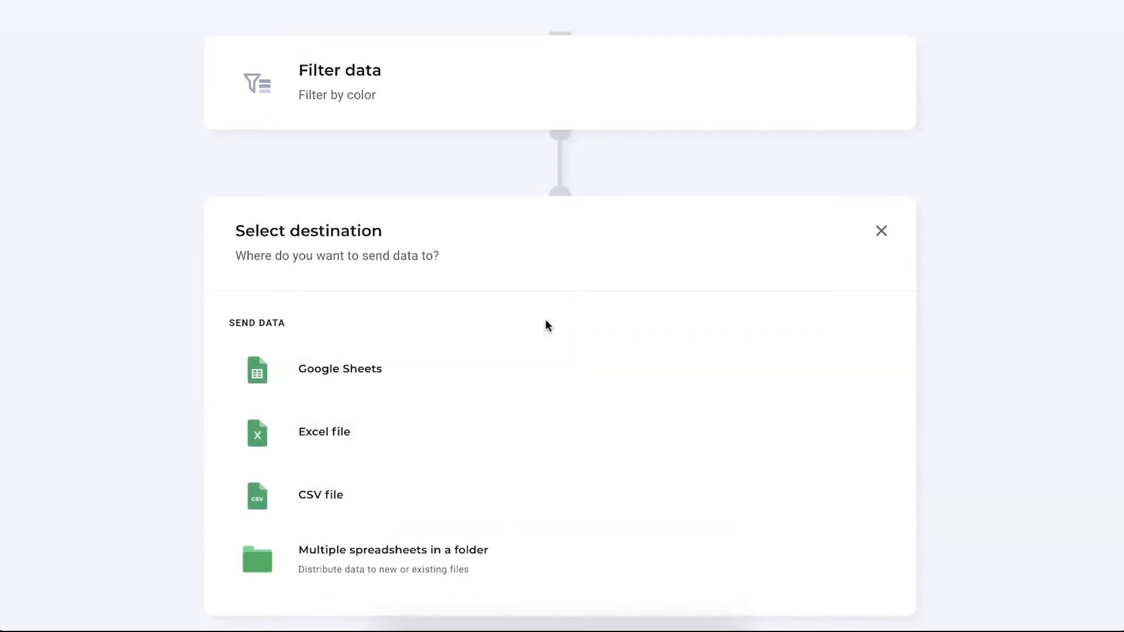
pyautogui.moveTo(563, 228)
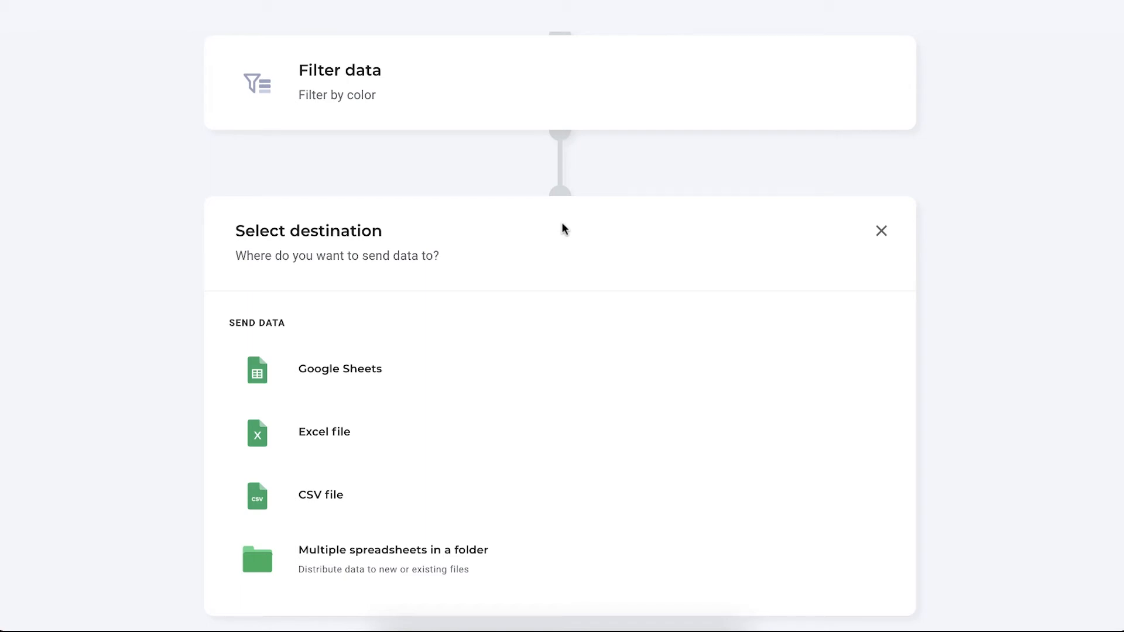
pyautogui.moveTo(427, 431)
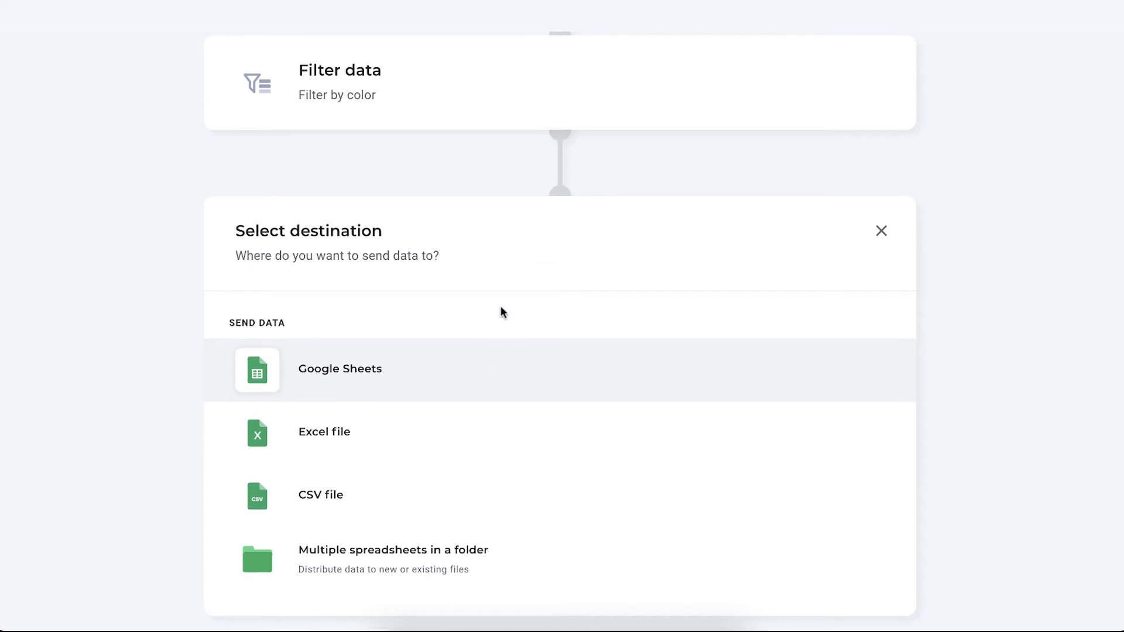
pyautogui.moveTo(486, 368)
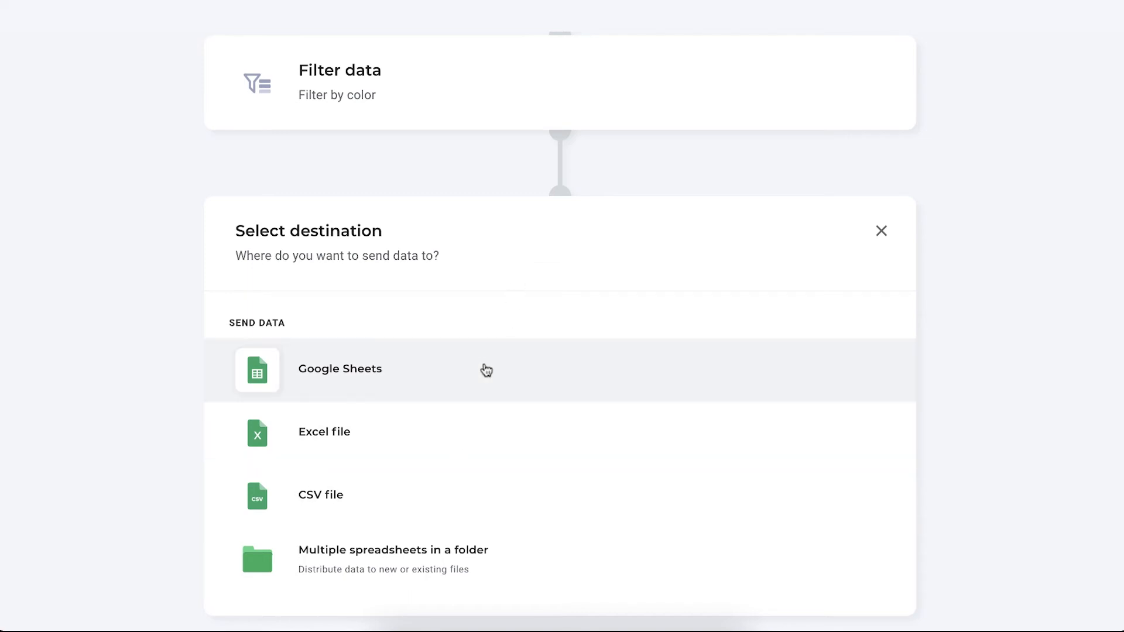
pyautogui.click(339, 369)
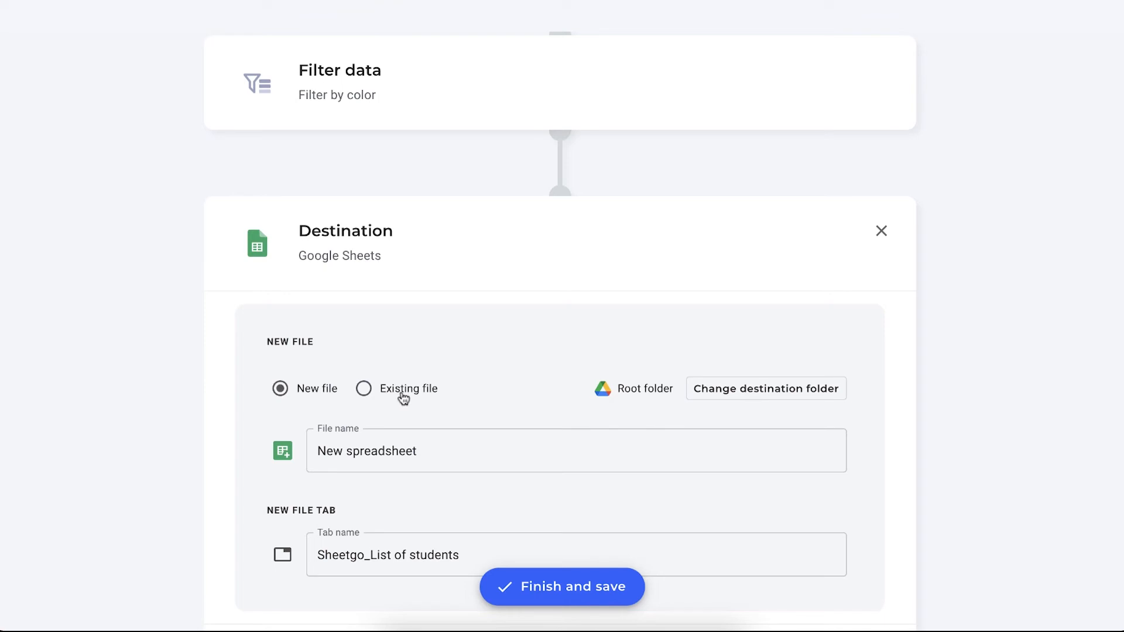
pyautogui.moveTo(423, 394)
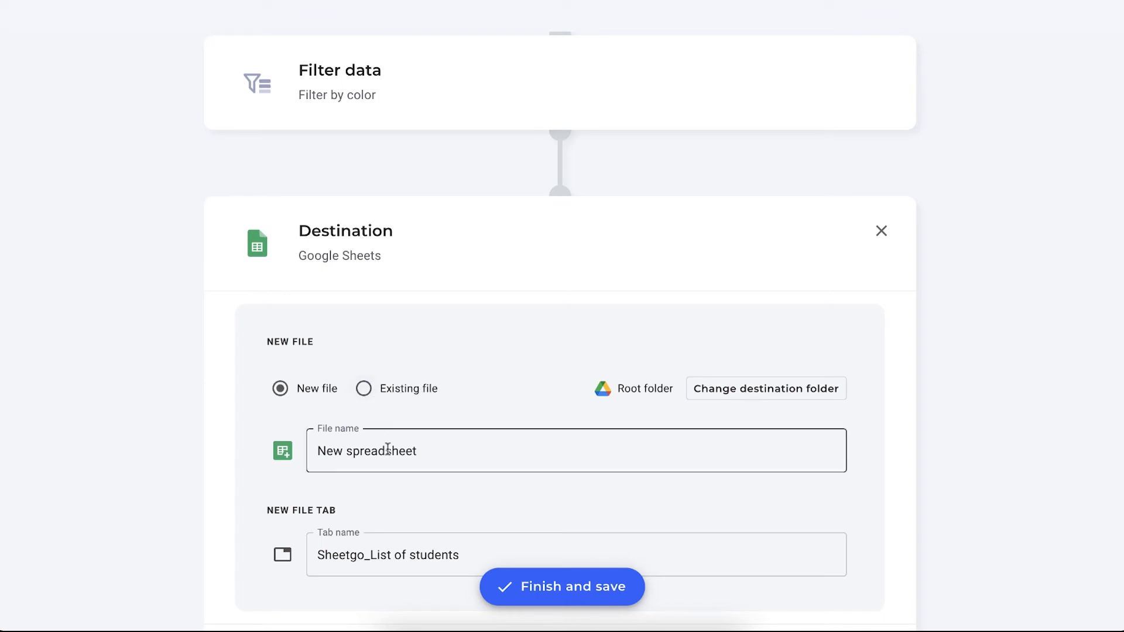
# - Name the new destination file 'Tutoring' and its tab 'List of students F'
pyautogui.write('Tutoring')
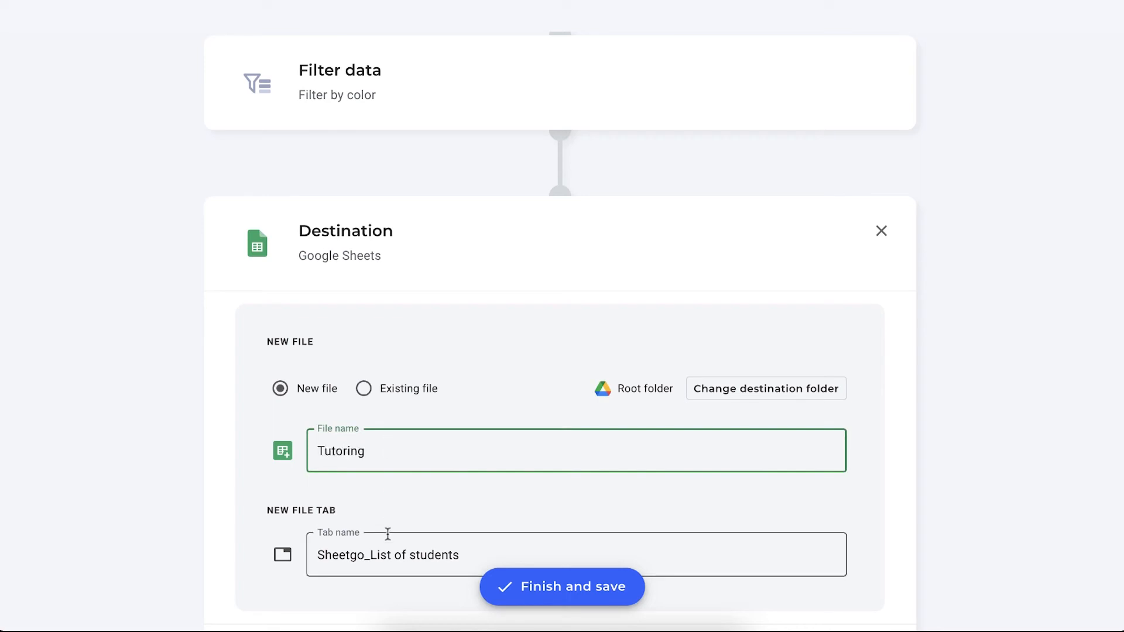
pyautogui.write('List of students')
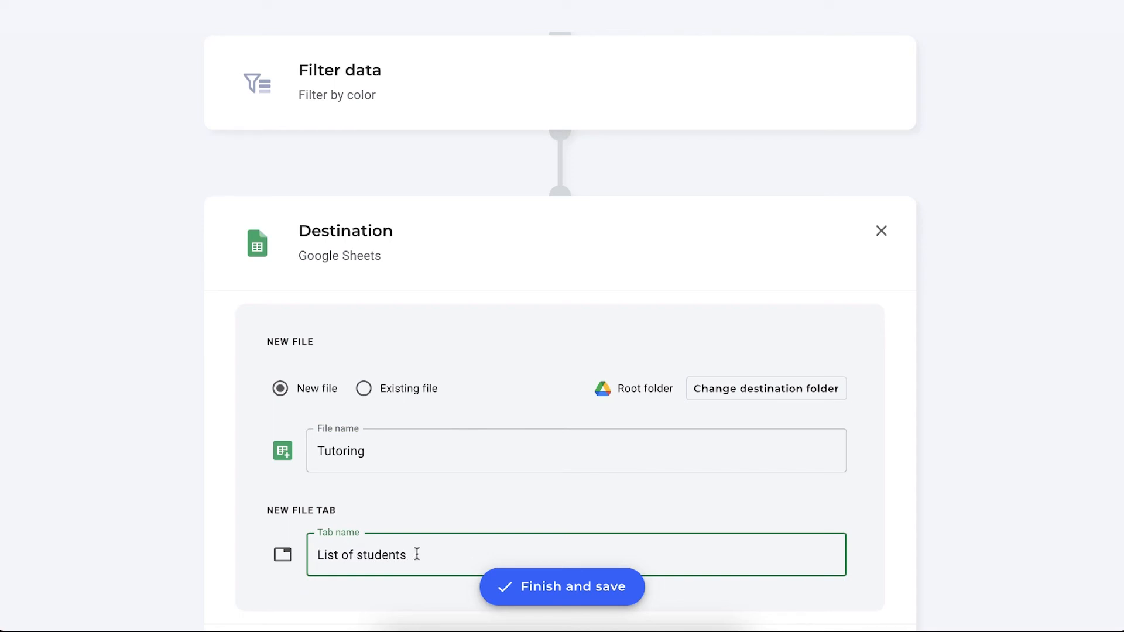
pyautogui.write('F')
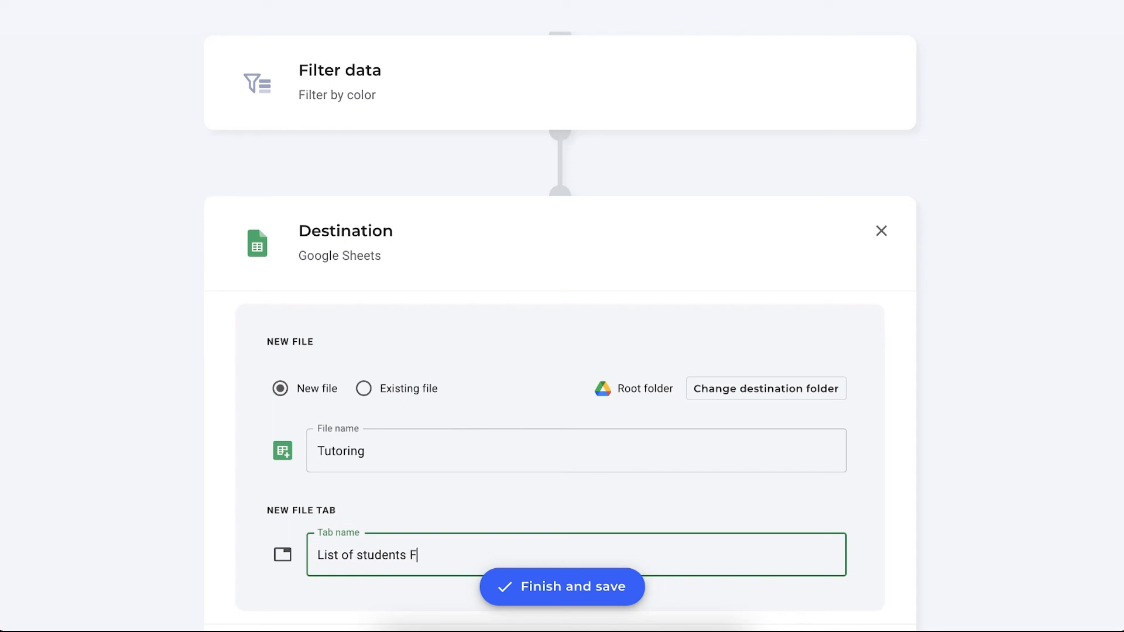
pyautogui.scroll(-3)
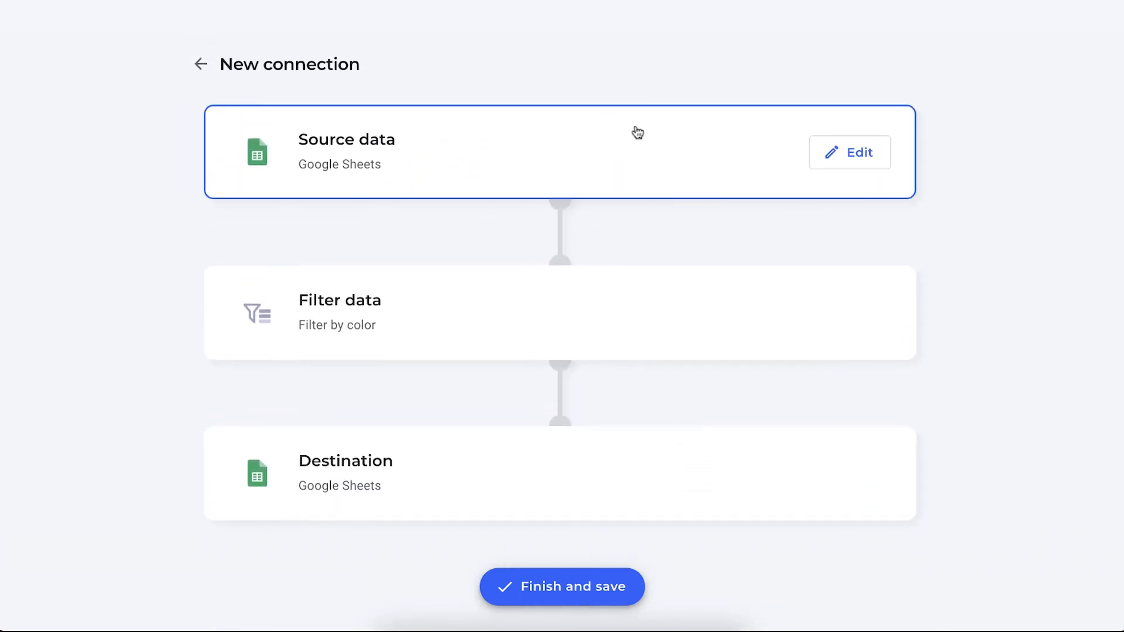
# - Finish and save the source–filter–destination connection
pyautogui.click(543, 320)
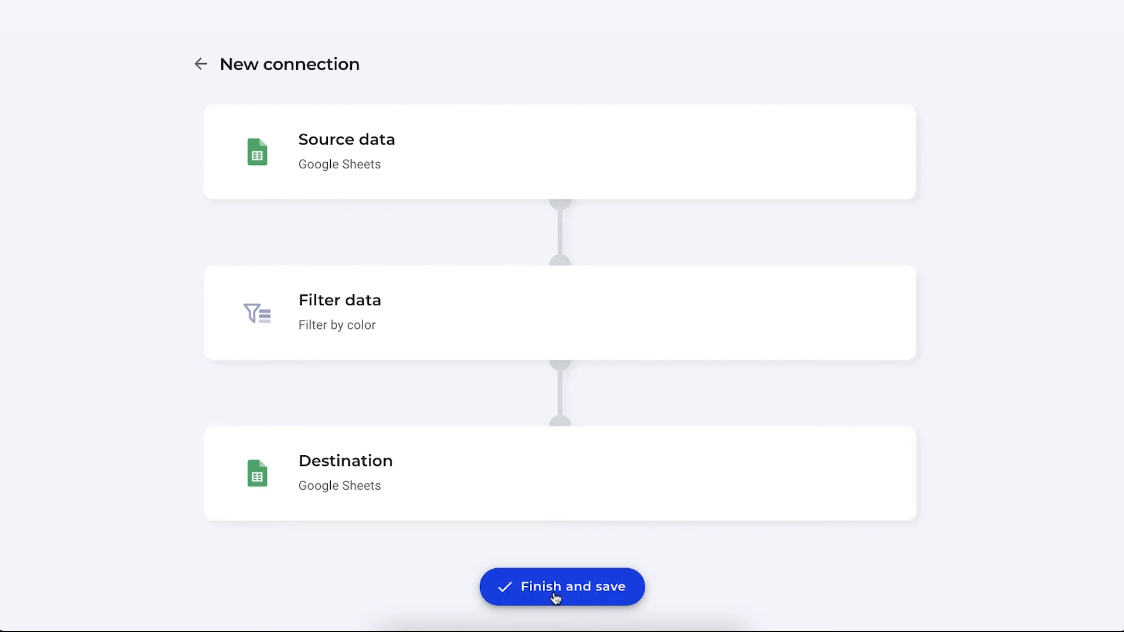
pyautogui.click(562, 586)
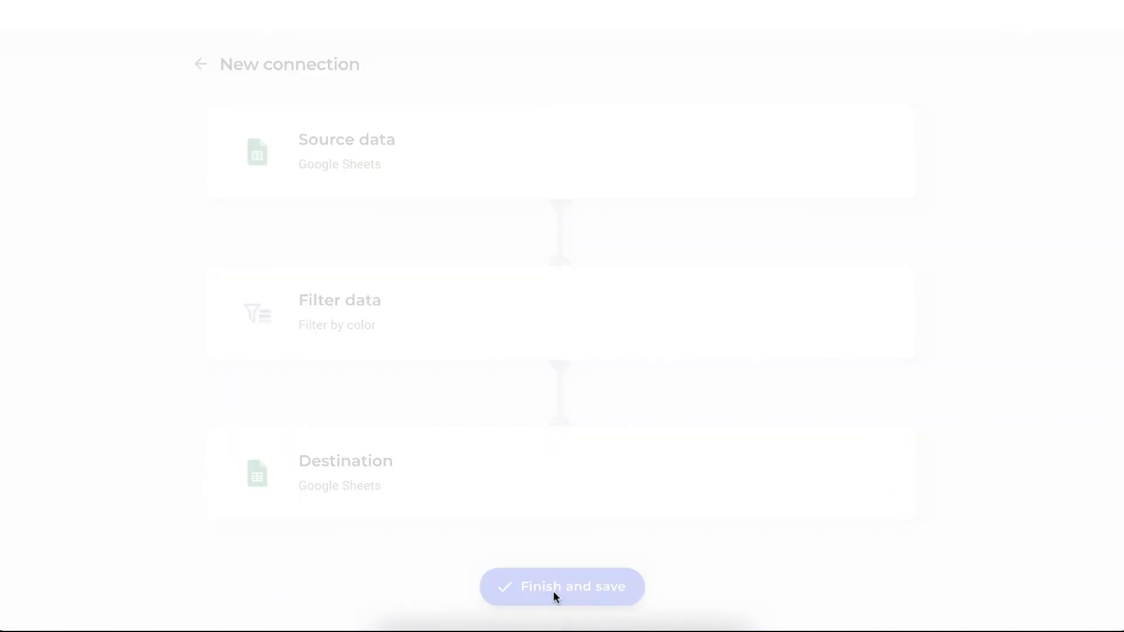
# - Open the new Tutoring spreadsheet and review its ten F-grade student rows
pyautogui.click(562, 587)
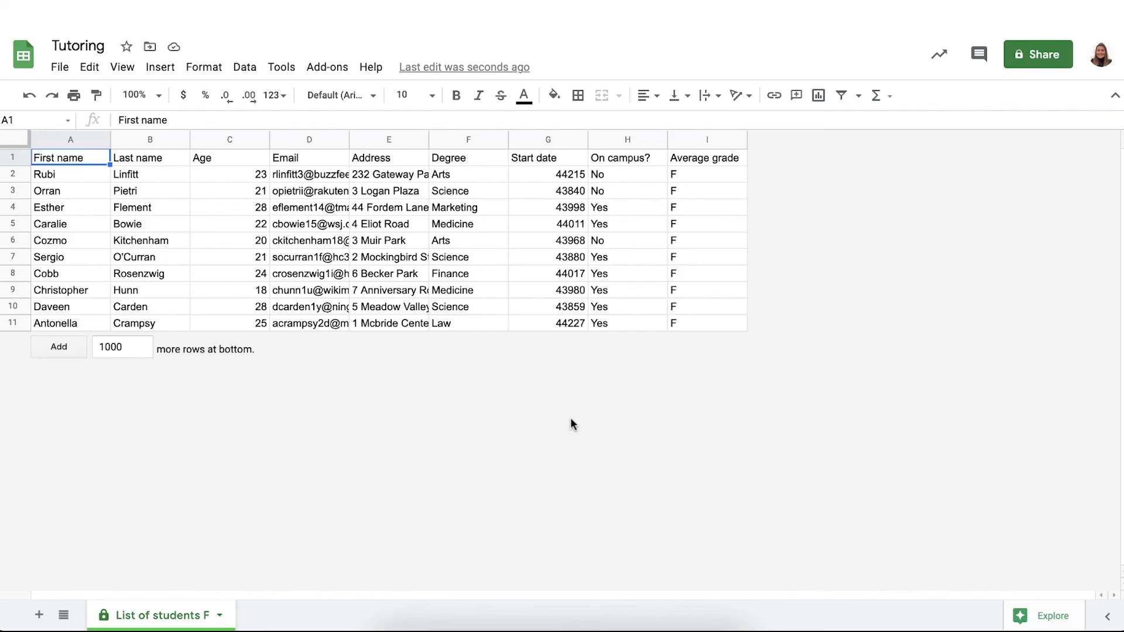
pyautogui.click(78, 45)
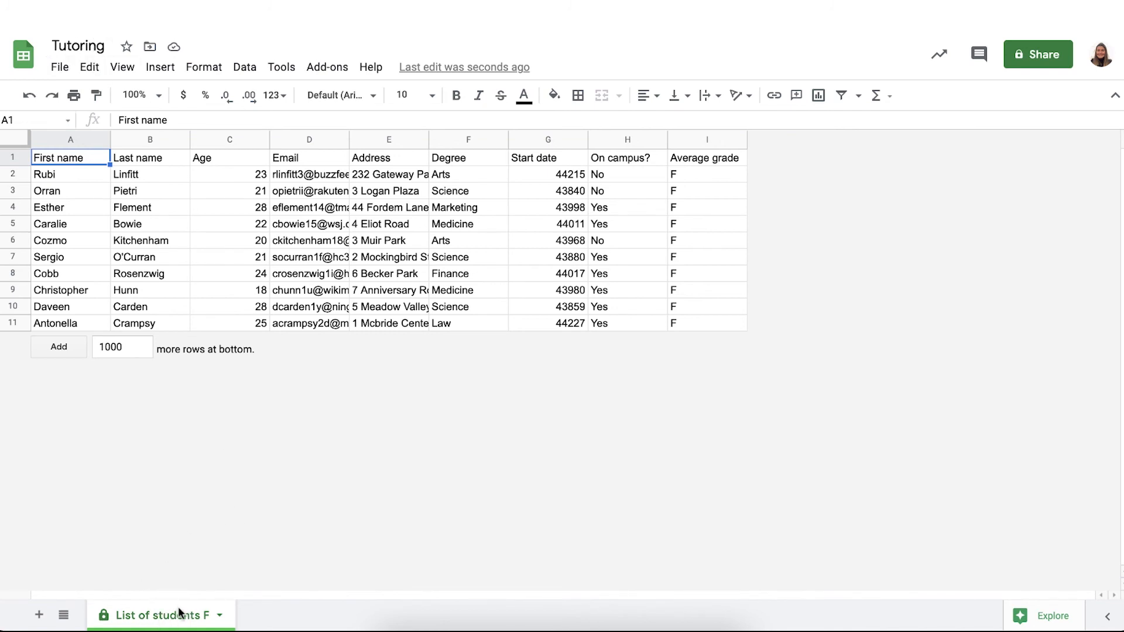
pyautogui.moveTo(499, 220)
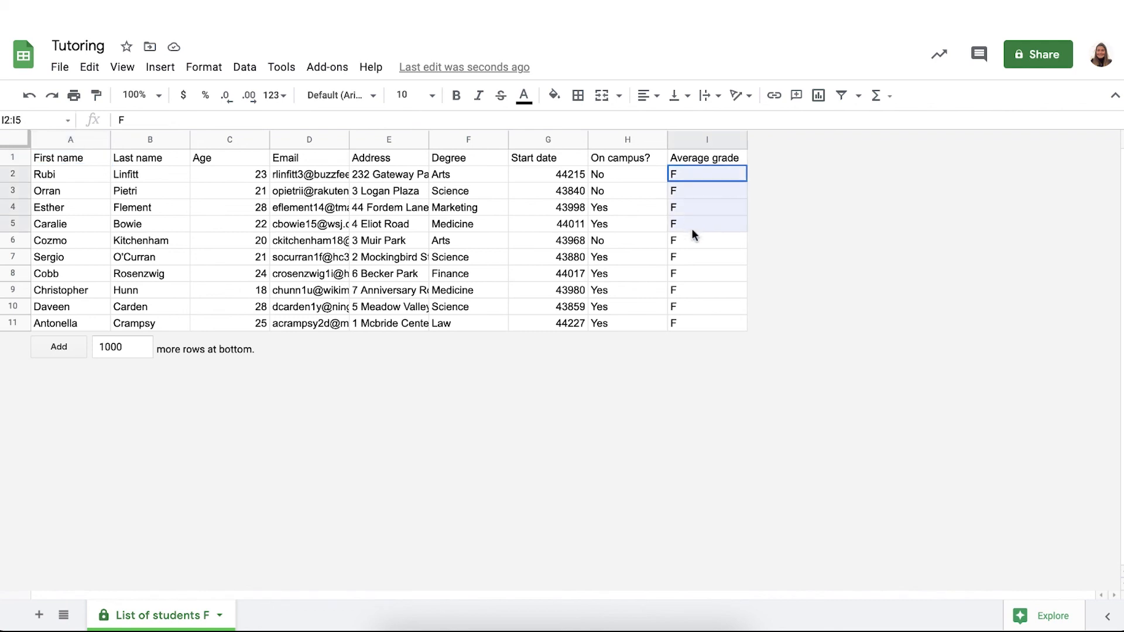
pyautogui.moveTo(706, 173); pyautogui.dragTo(706, 323)
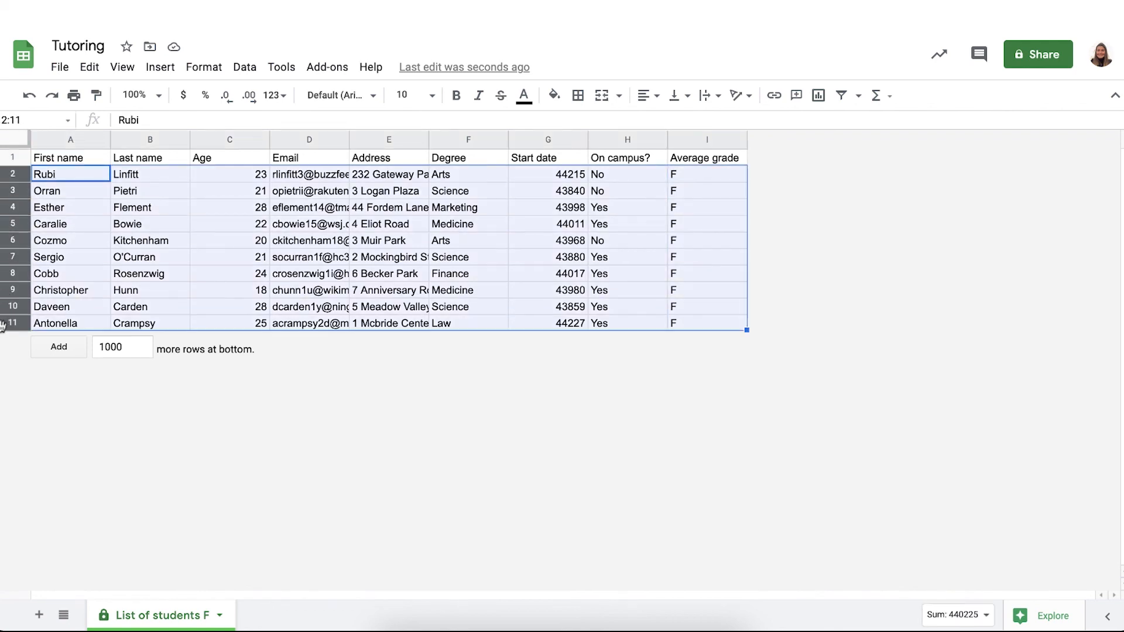
# - Select the Start date cells G2:G11 to apply a date number format
pyautogui.click(307, 273)
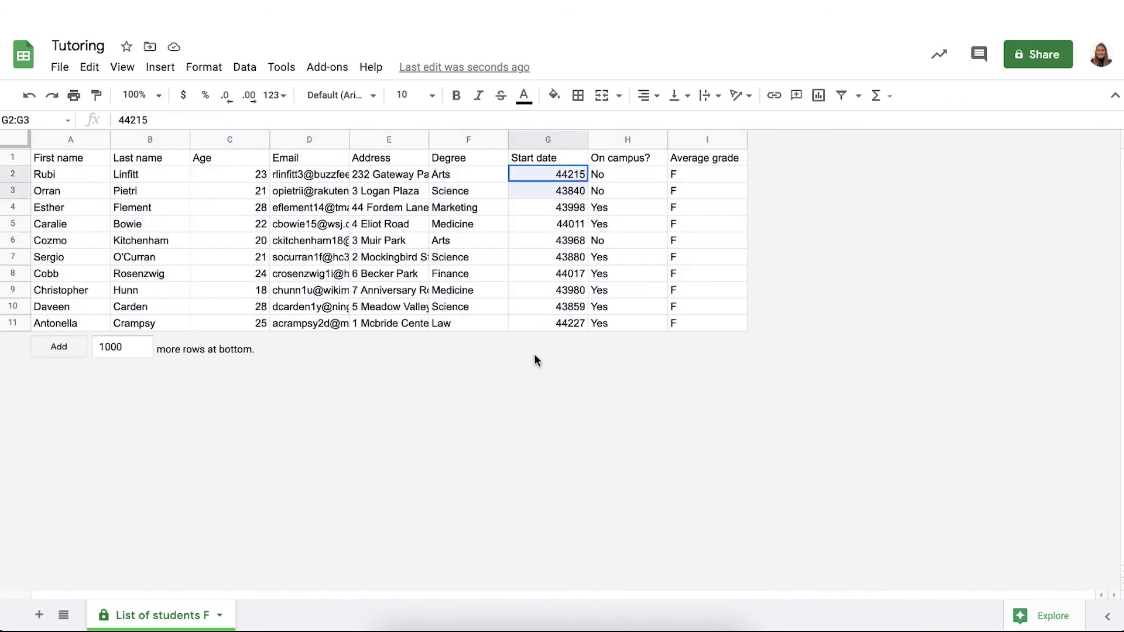
pyautogui.click(271, 94)
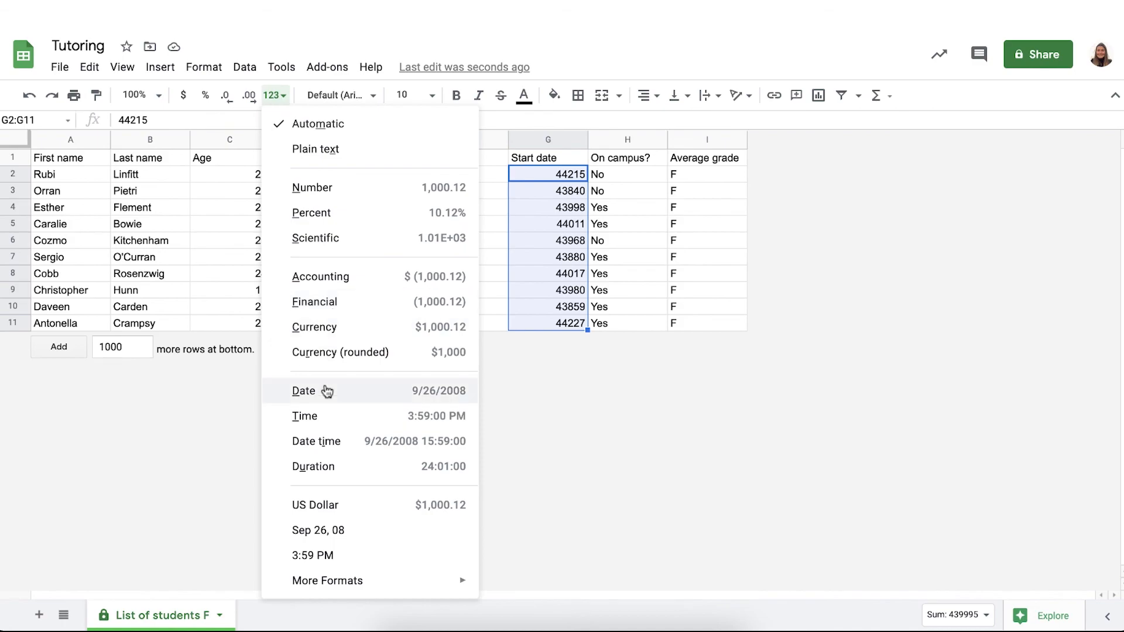